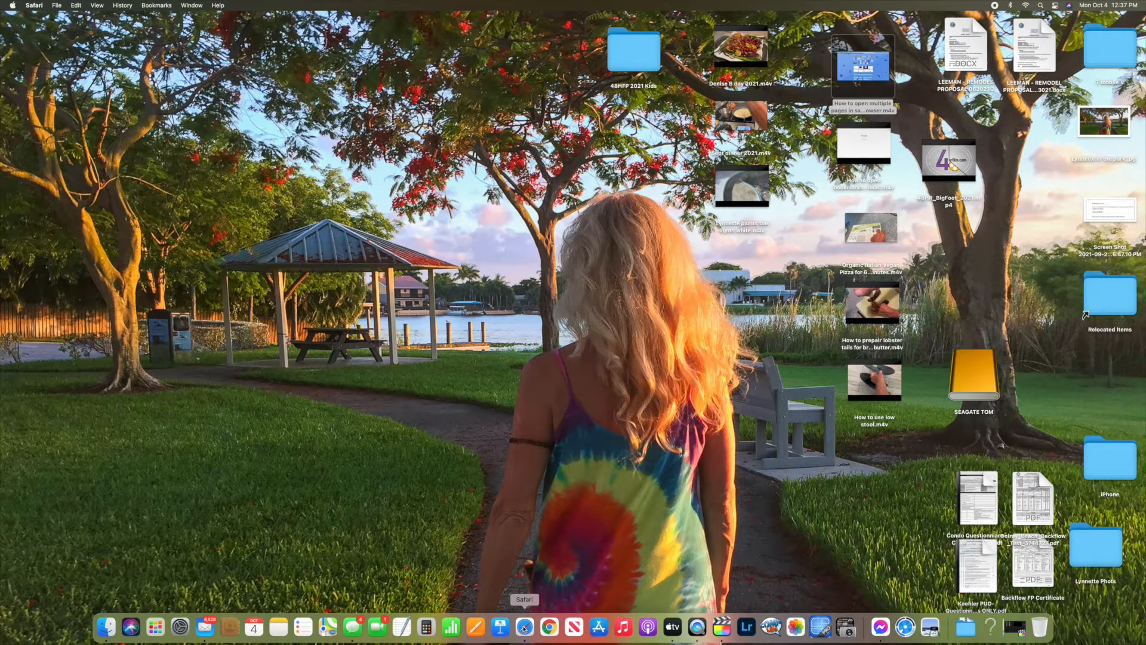
# Launch Safari from the Dock on its Start Page and hide the sidebar
pyautogui.click(524, 627)
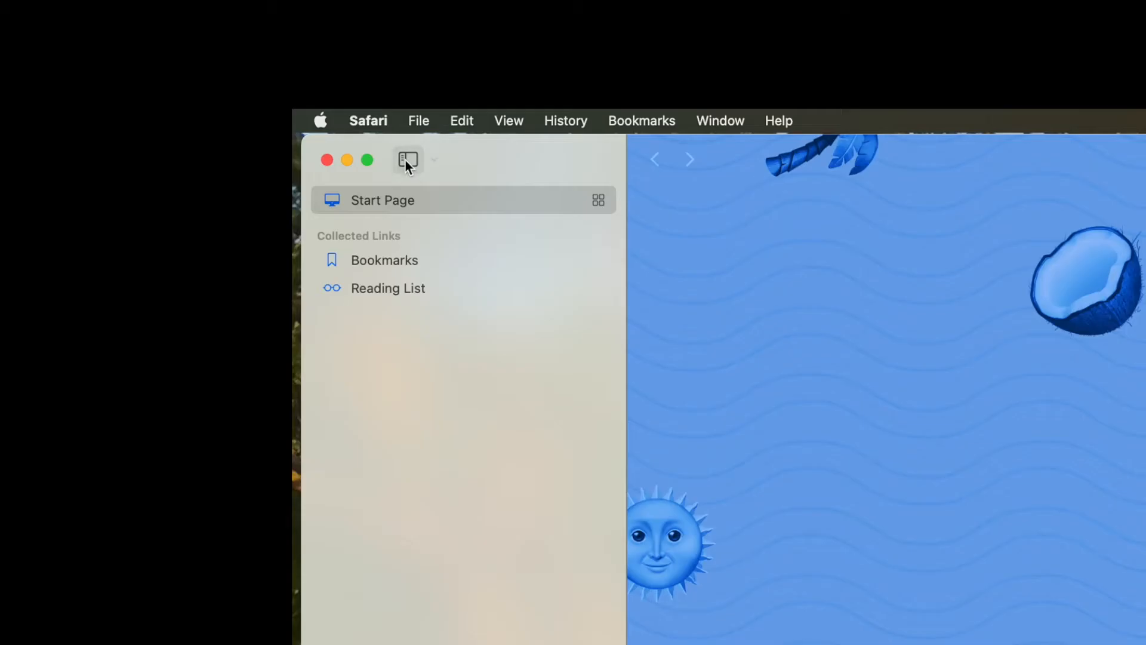
pyautogui.click(408, 160)
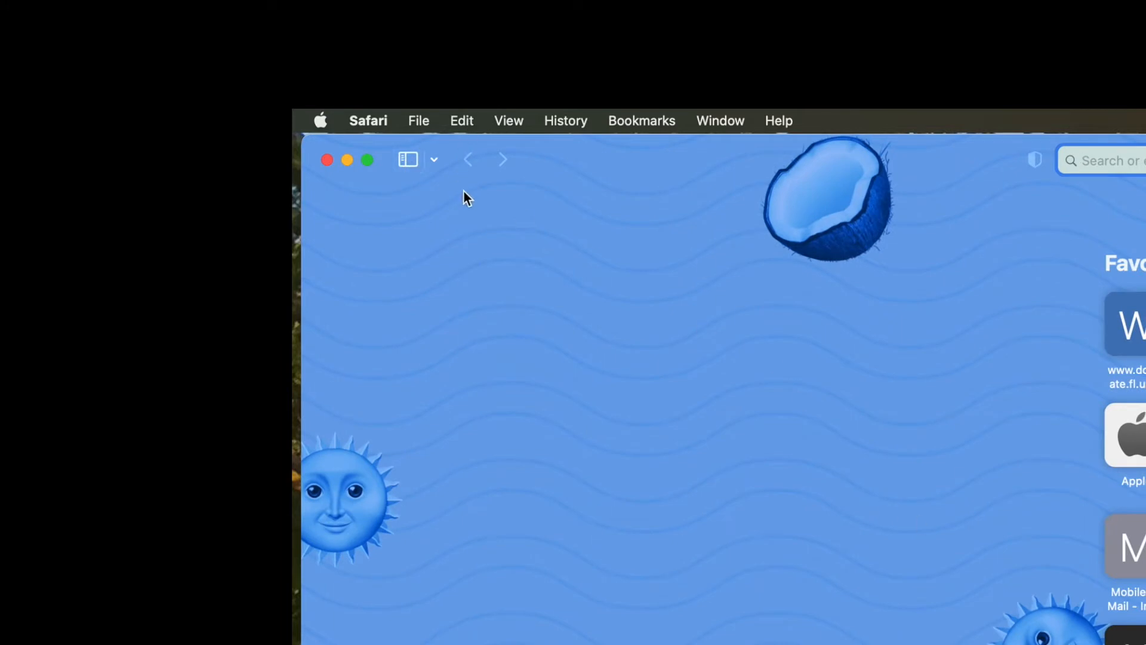
pyautogui.moveTo(408, 159)
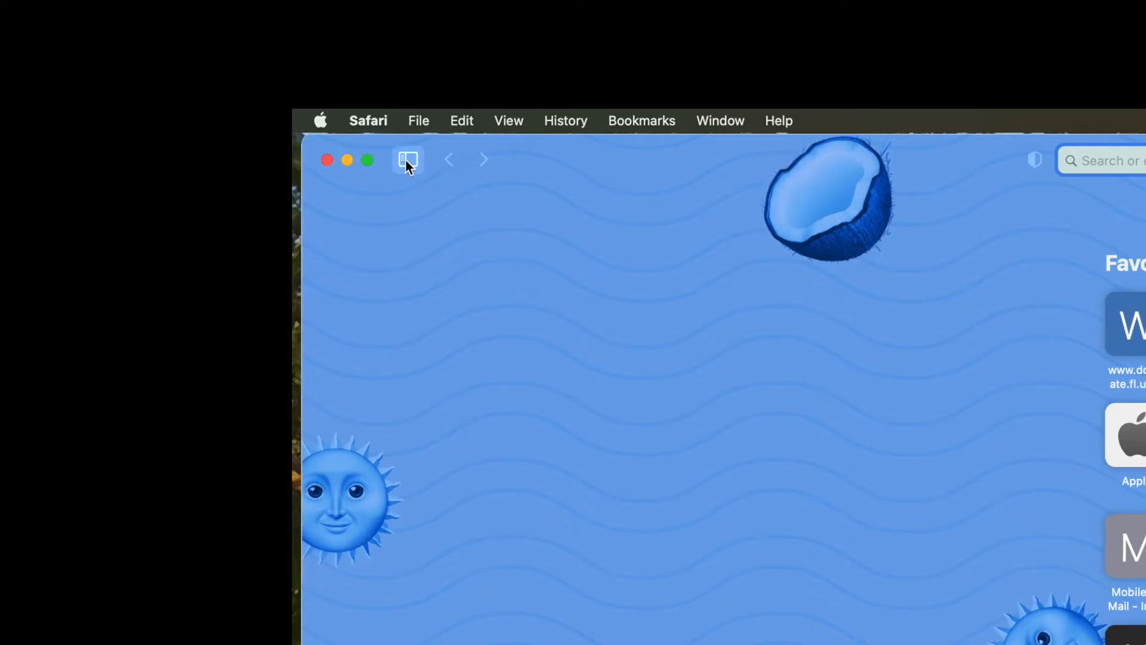
# Show the sidebar listing Start Page, Bookmarks and Reading List
pyautogui.click(407, 159)
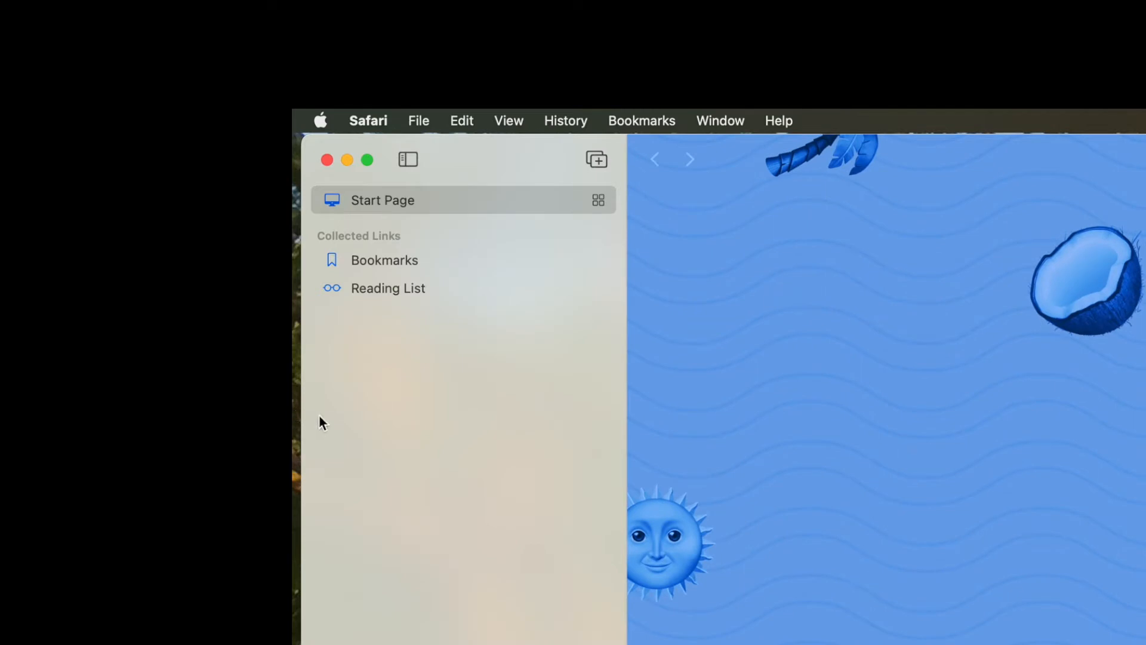
pyautogui.moveTo(541, 372)
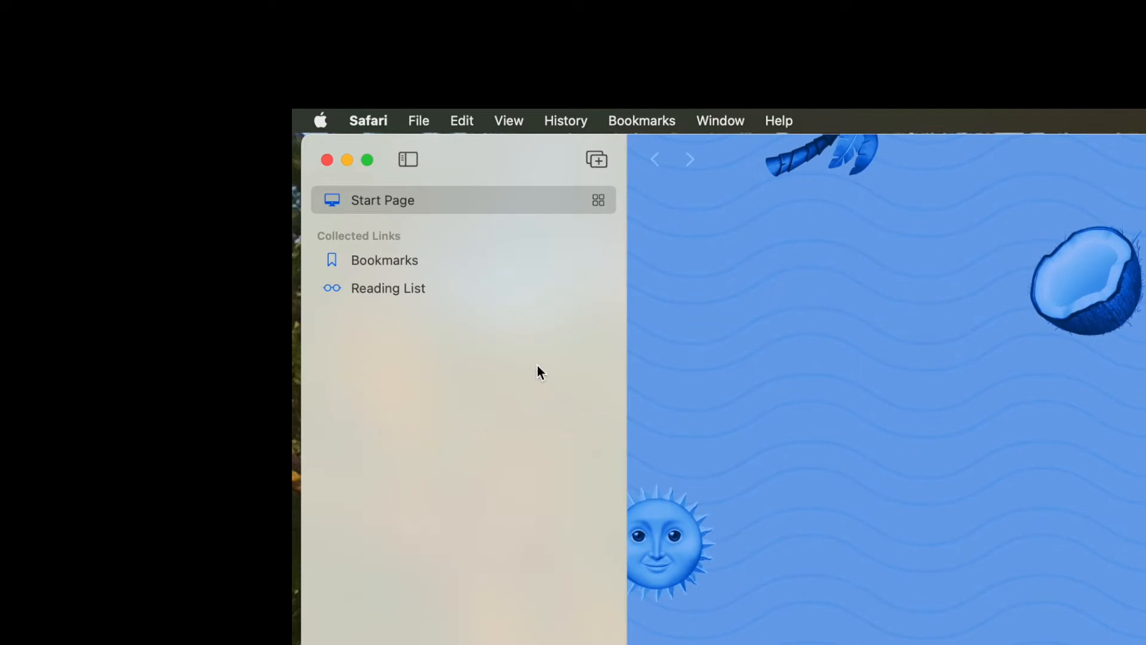
pyautogui.moveTo(413, 282)
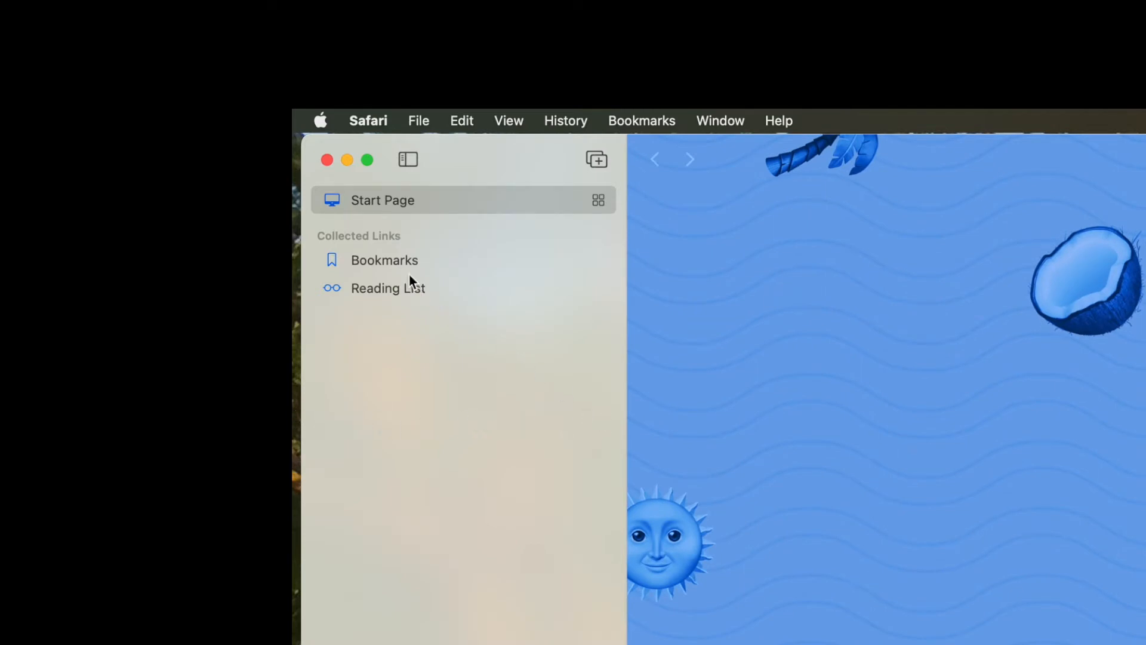
pyautogui.moveTo(369, 295)
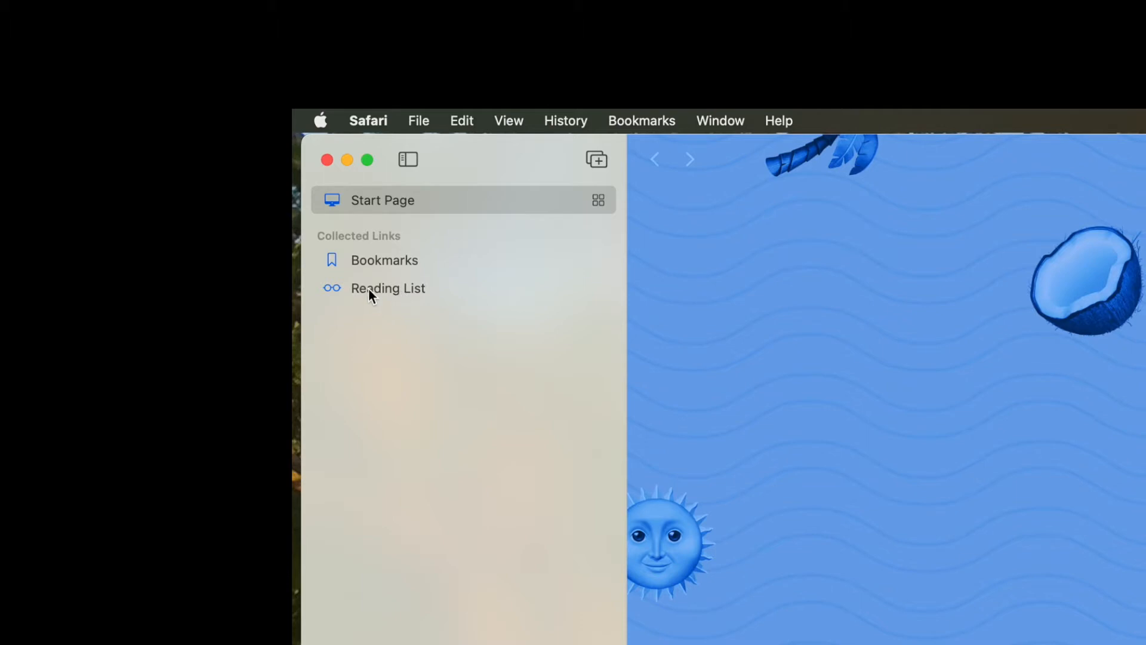
# Show the Reading List and scroll through saved pages from NWS Radar to Instagram
pyautogui.click(388, 288)
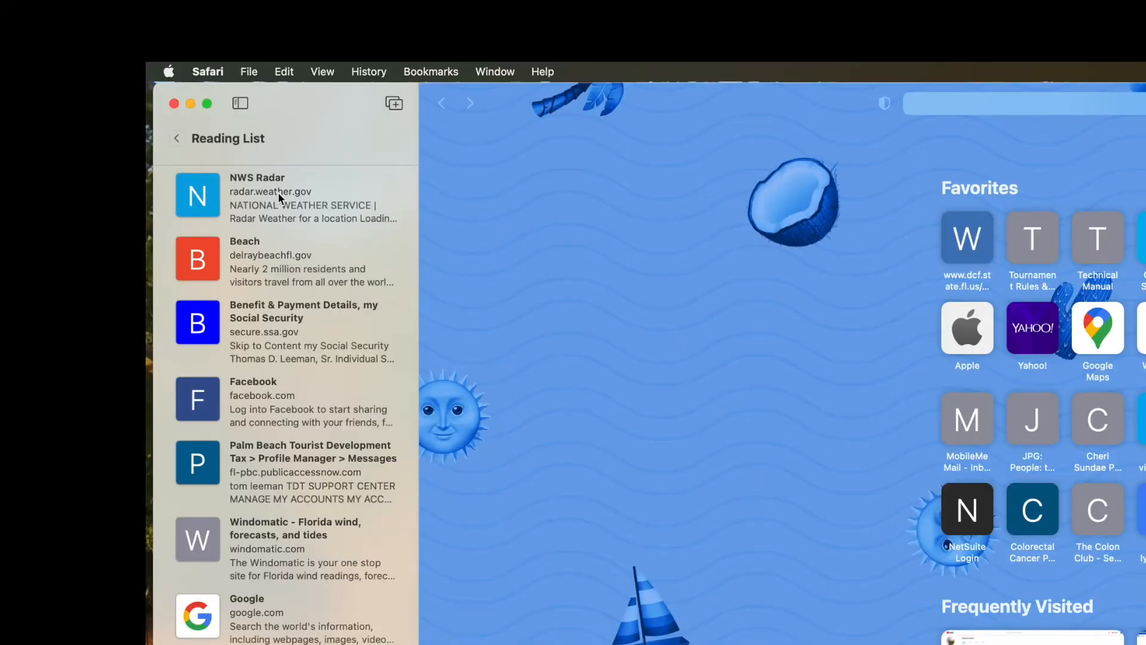
pyautogui.scroll(-3)
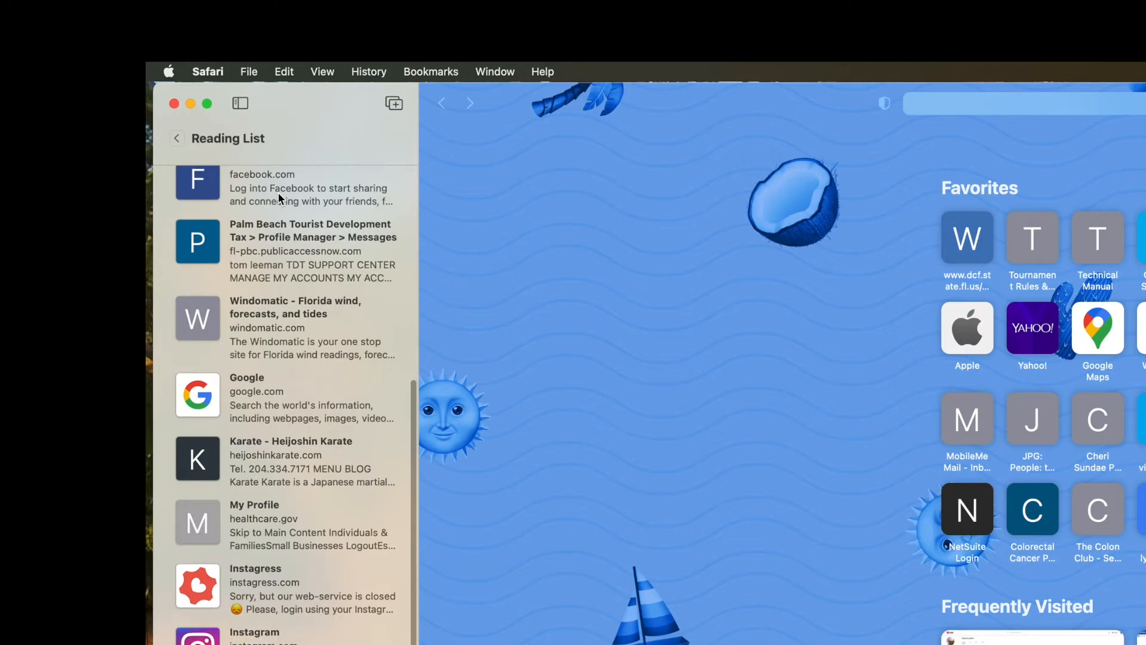
pyautogui.scroll(-3)
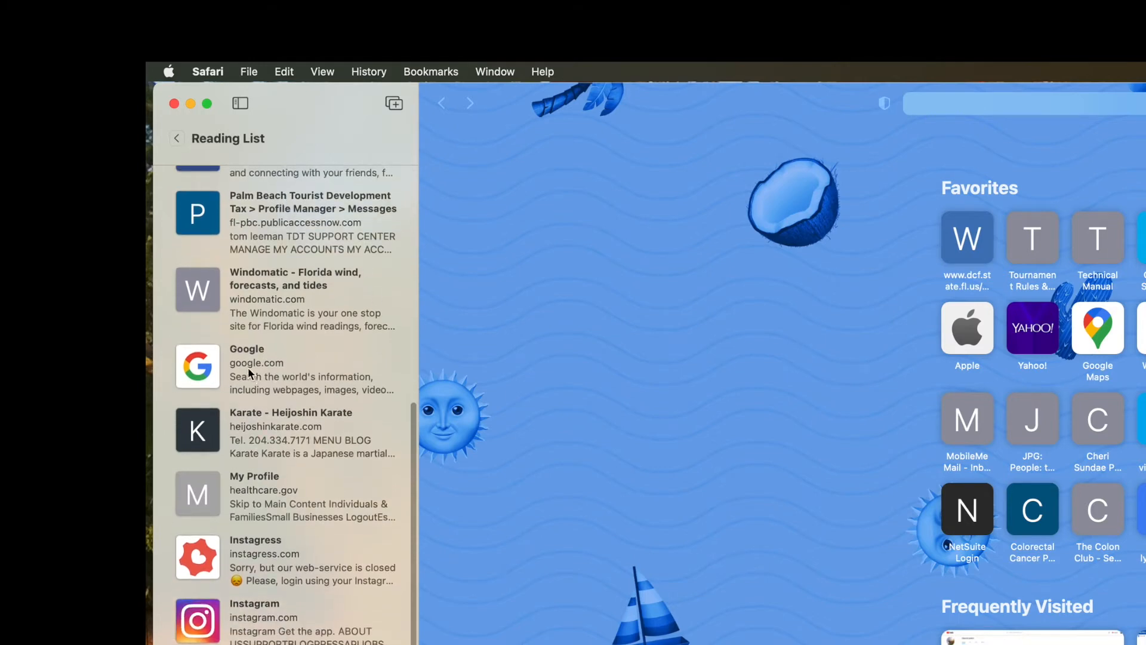
pyautogui.moveTo(314, 363)
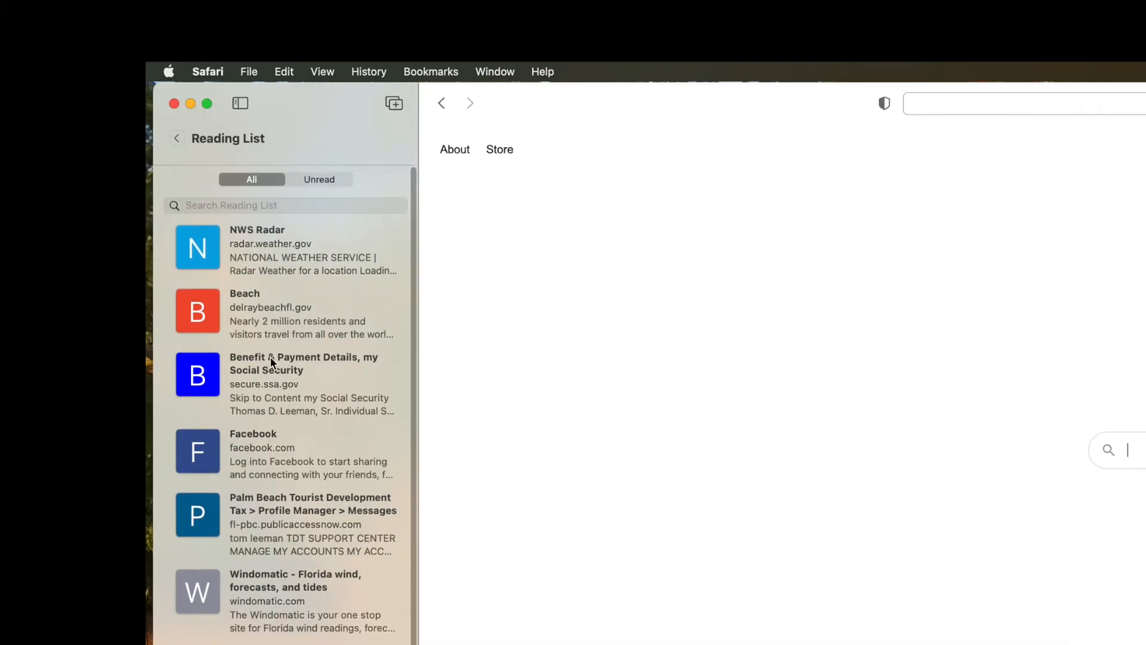
# Scroll to the Instagress entry and remove it from the Reading List
pyautogui.scroll(-3)
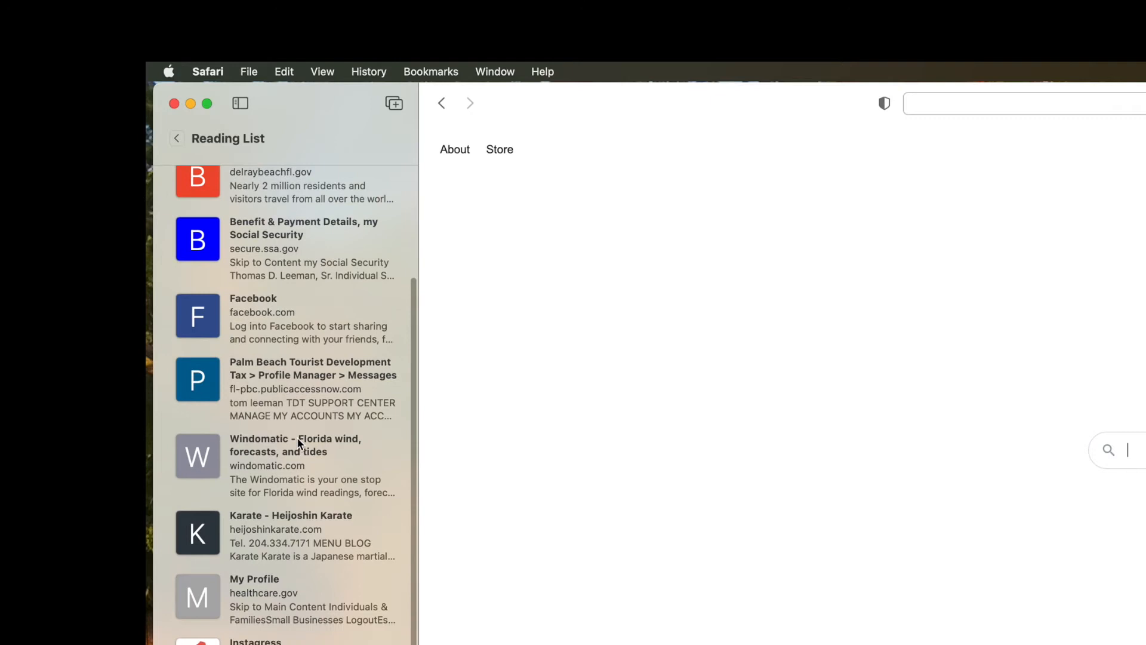
pyautogui.scroll(-3)
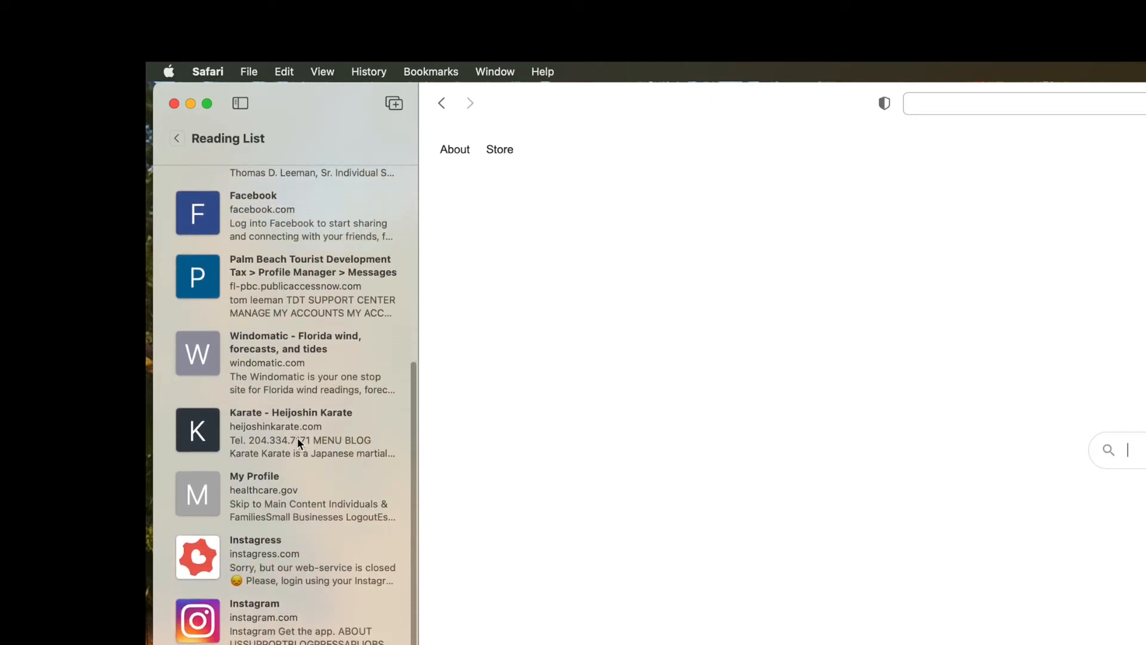
pyautogui.moveTo(315, 562)
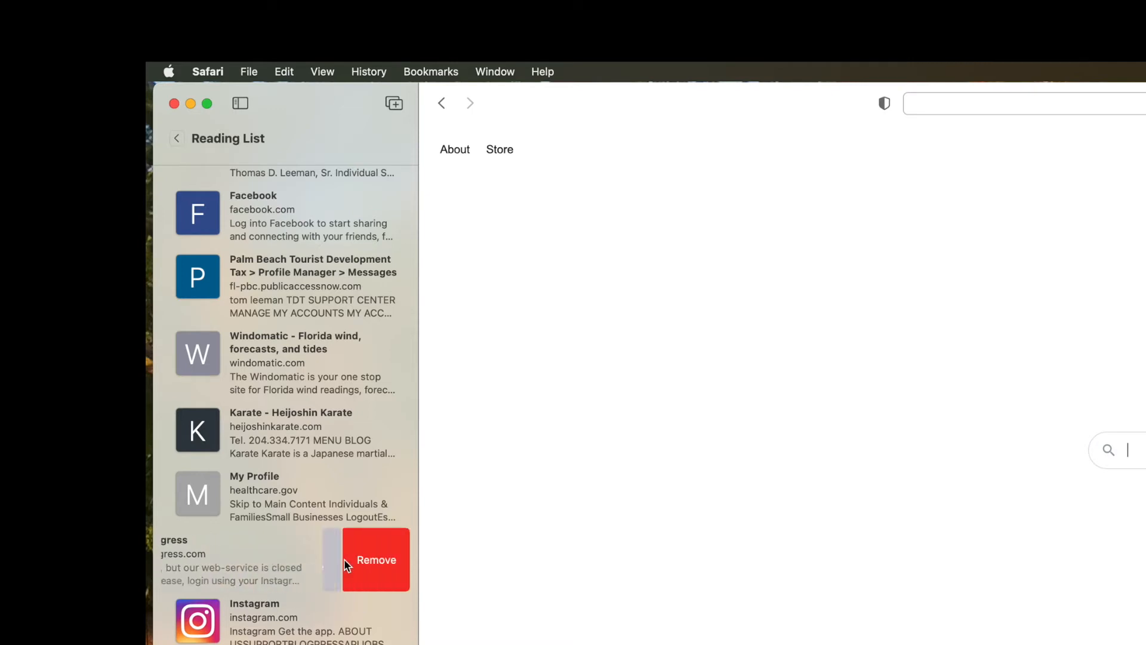
pyautogui.click(376, 559)
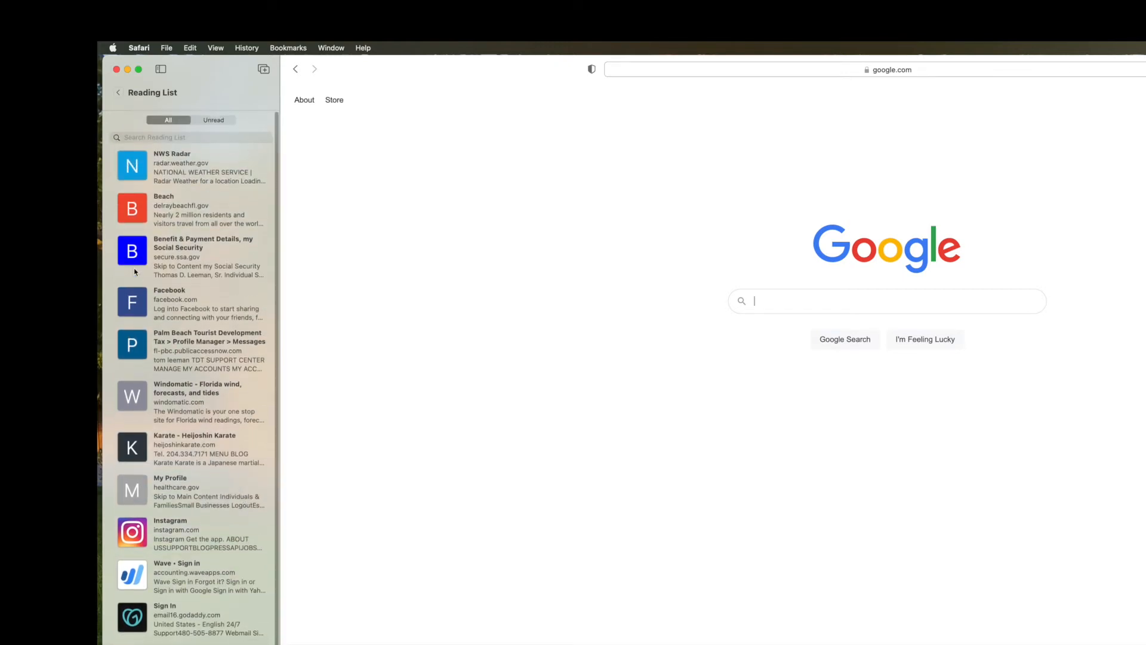
# Filter the Reading List to Unread, back to All, then return to the sidebar overview
pyautogui.click(213, 119)
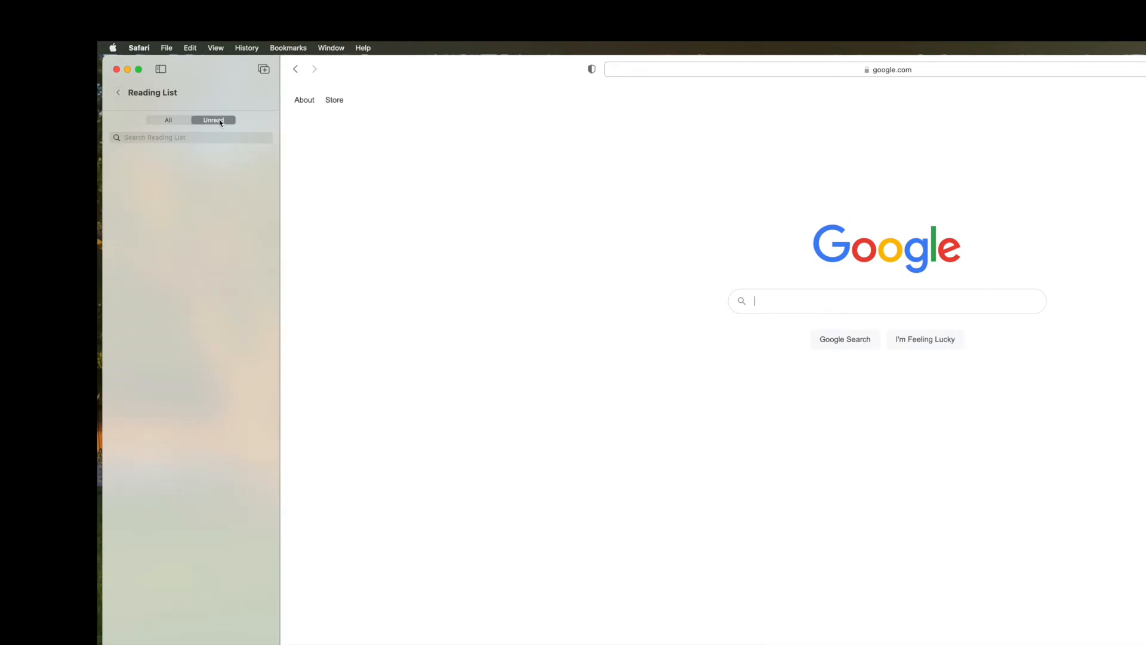
pyautogui.click(168, 119)
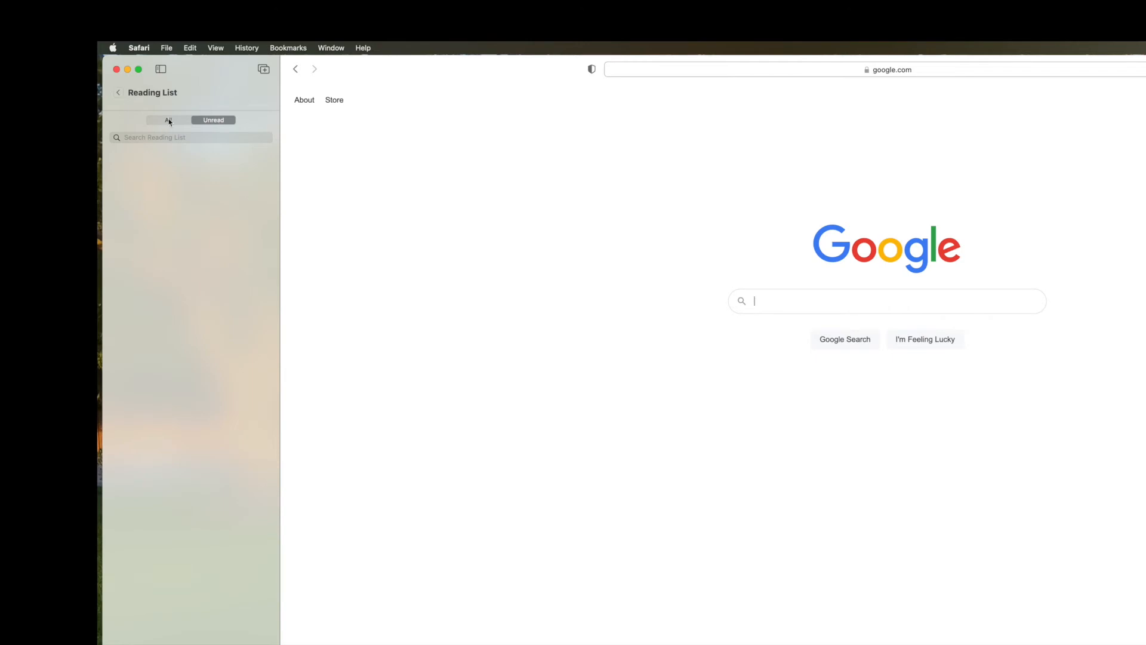
pyautogui.click(168, 120)
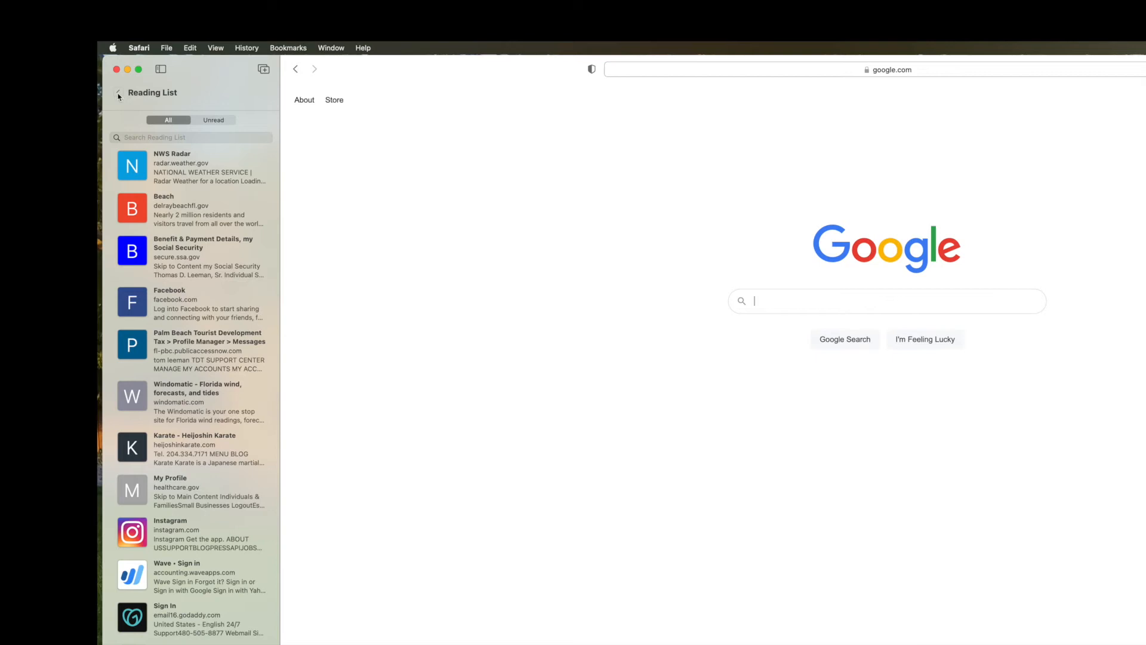
pyautogui.click(118, 93)
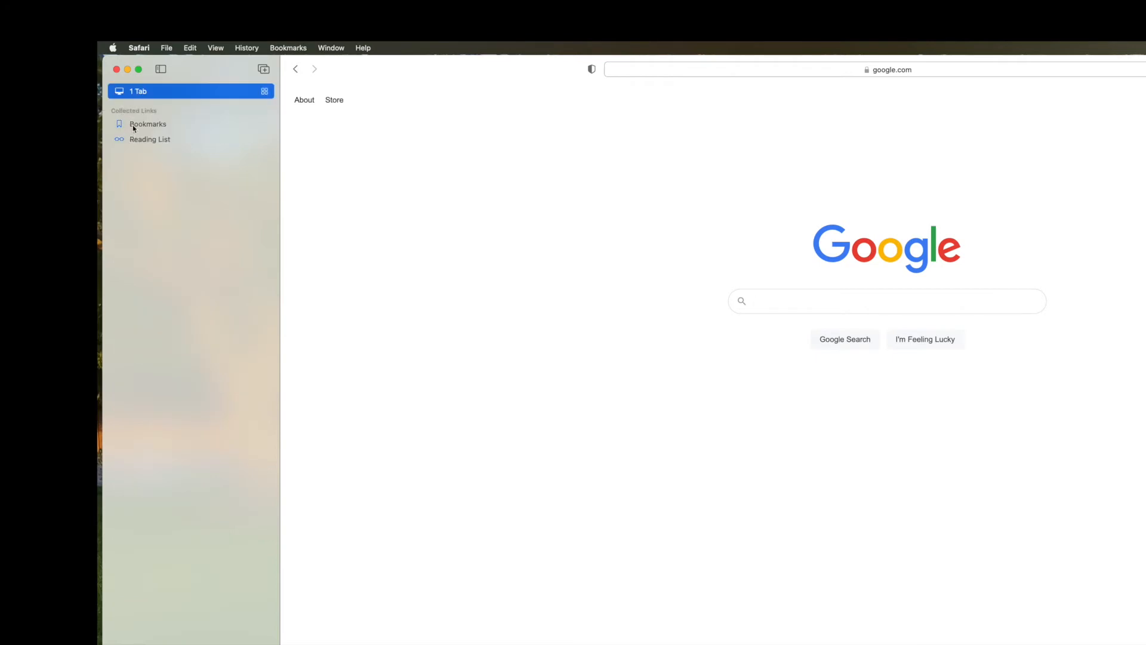
# Show the Bookmarks list and start loading the BirthdayComp favorite
pyautogui.click(147, 123)
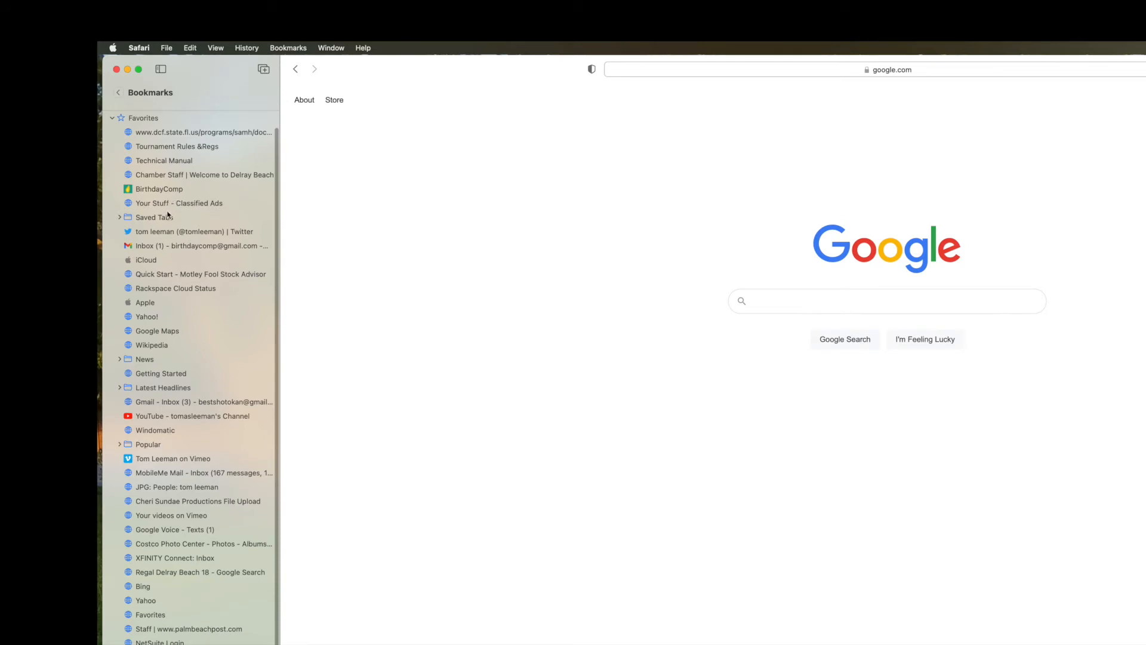
pyautogui.moveTo(164, 278)
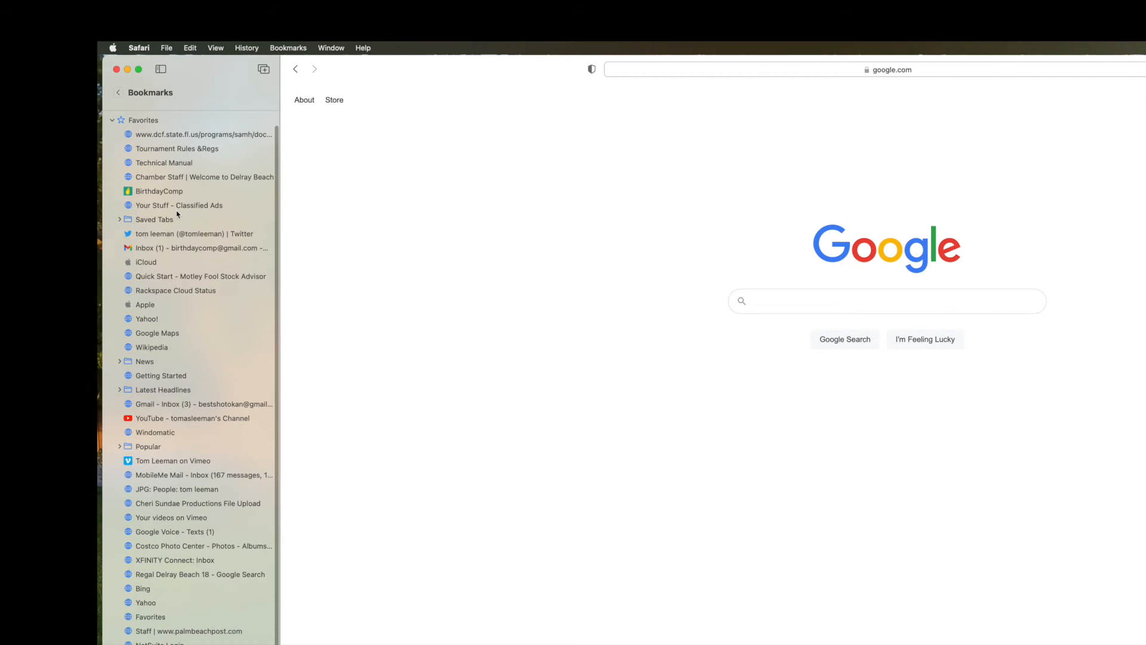
pyautogui.click(158, 191)
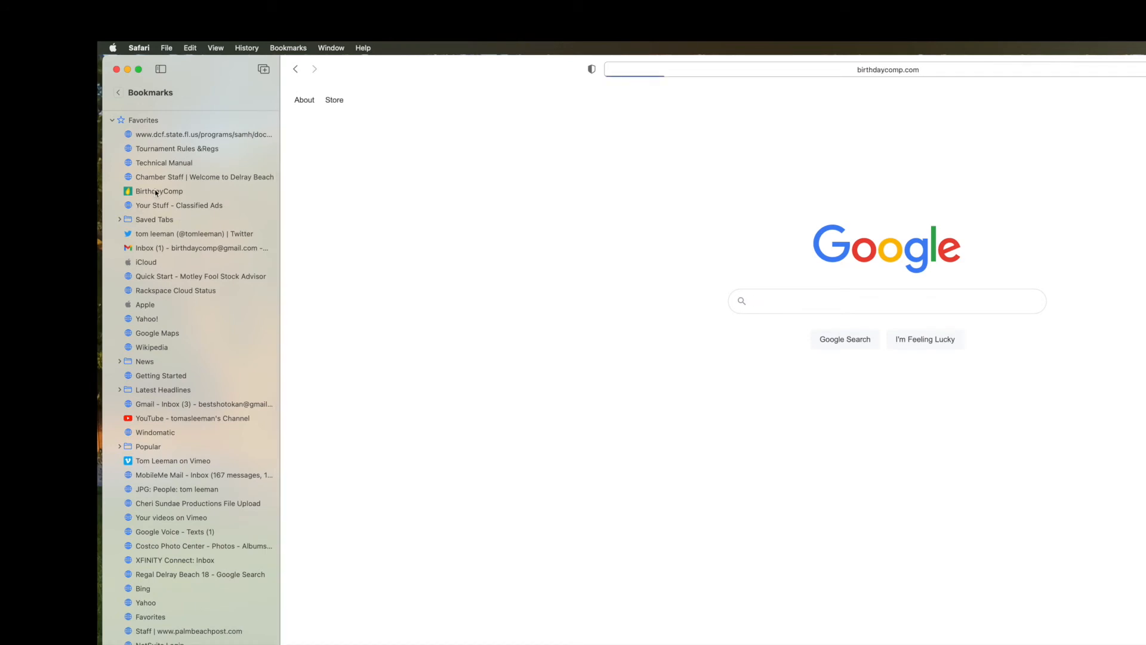
# Load the BirthdayComp home page fully and leave the Bookmarks list
pyautogui.click(159, 191)
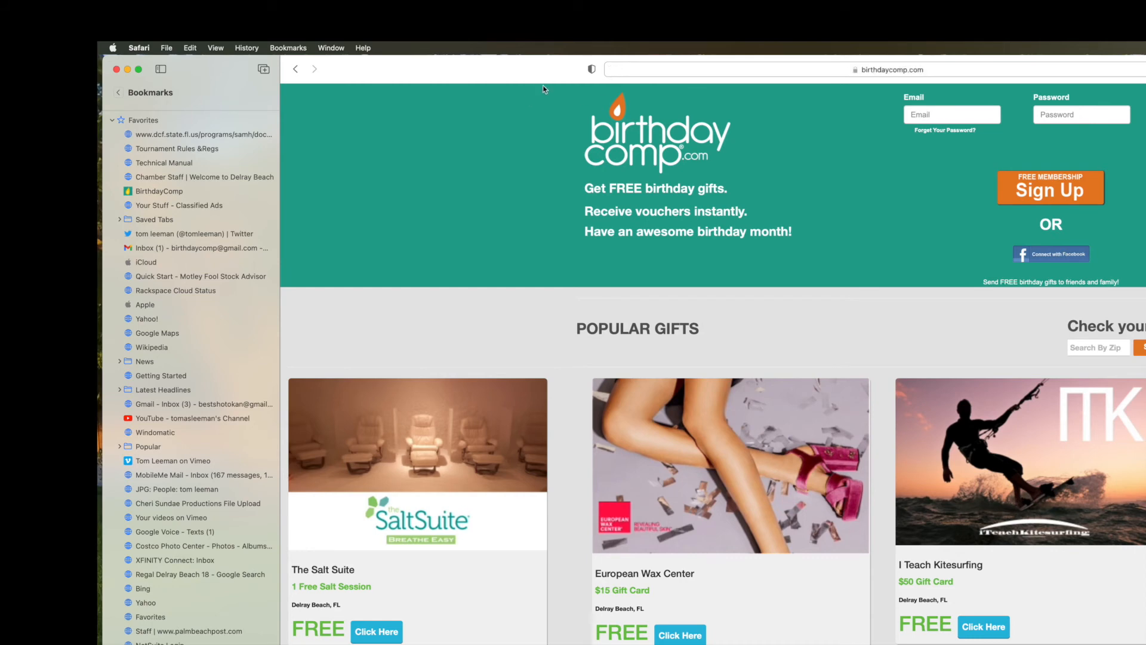
pyautogui.moveTo(136, 96)
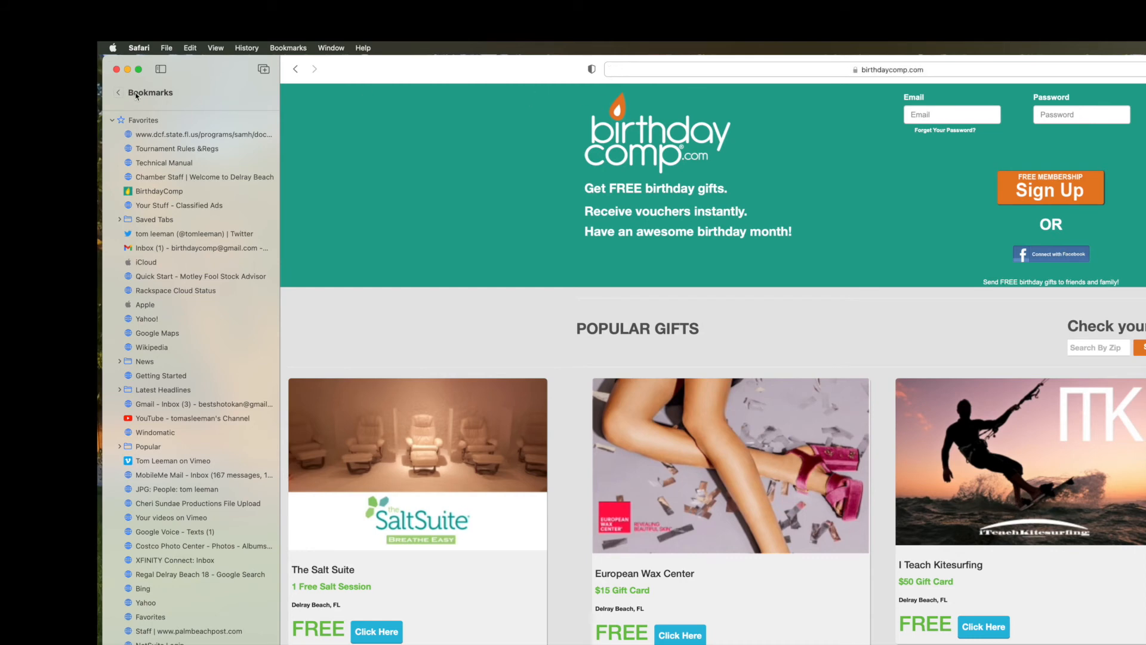
pyautogui.click(118, 92)
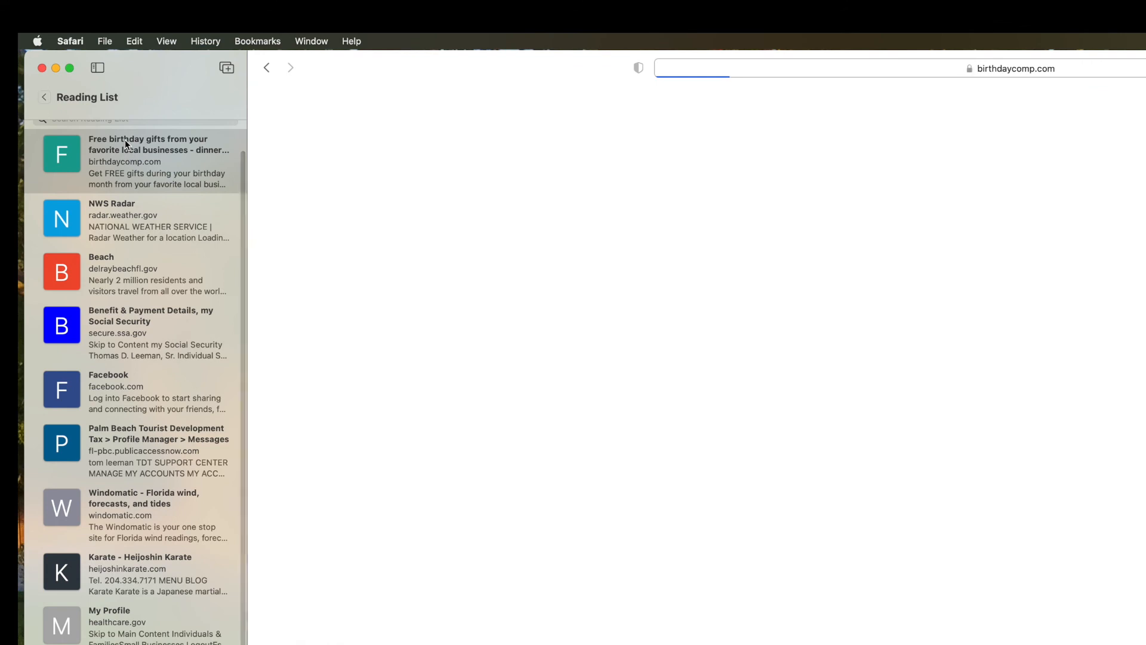
# Reload birthdaycomp.com from its new Reading List entry above NWS Radar
pyautogui.click(157, 161)
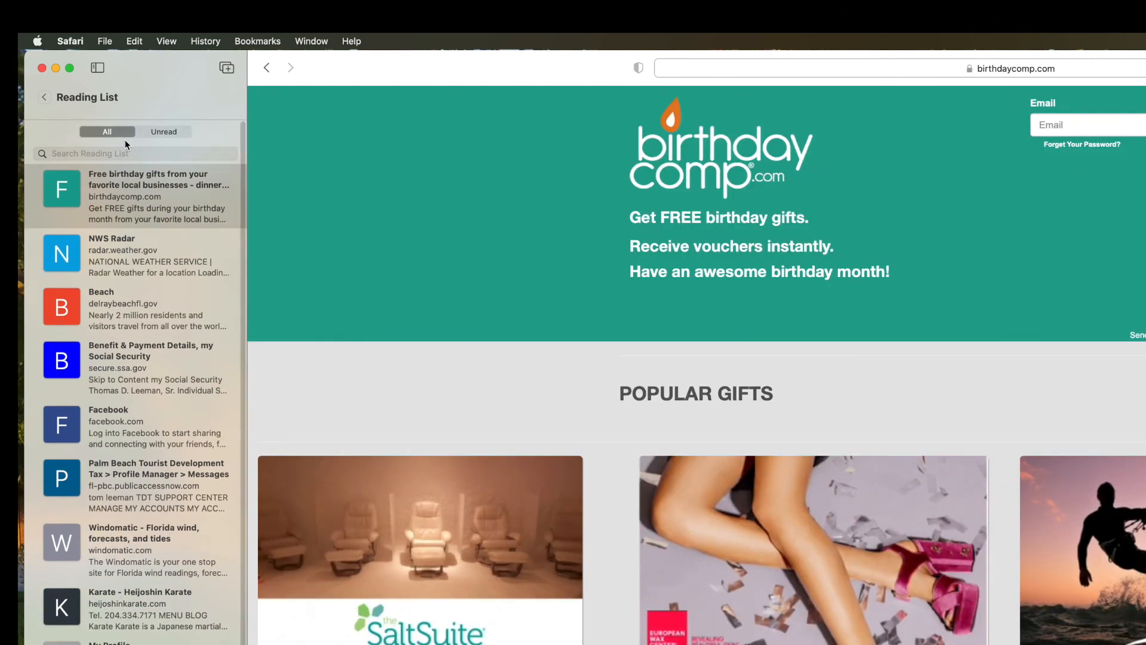